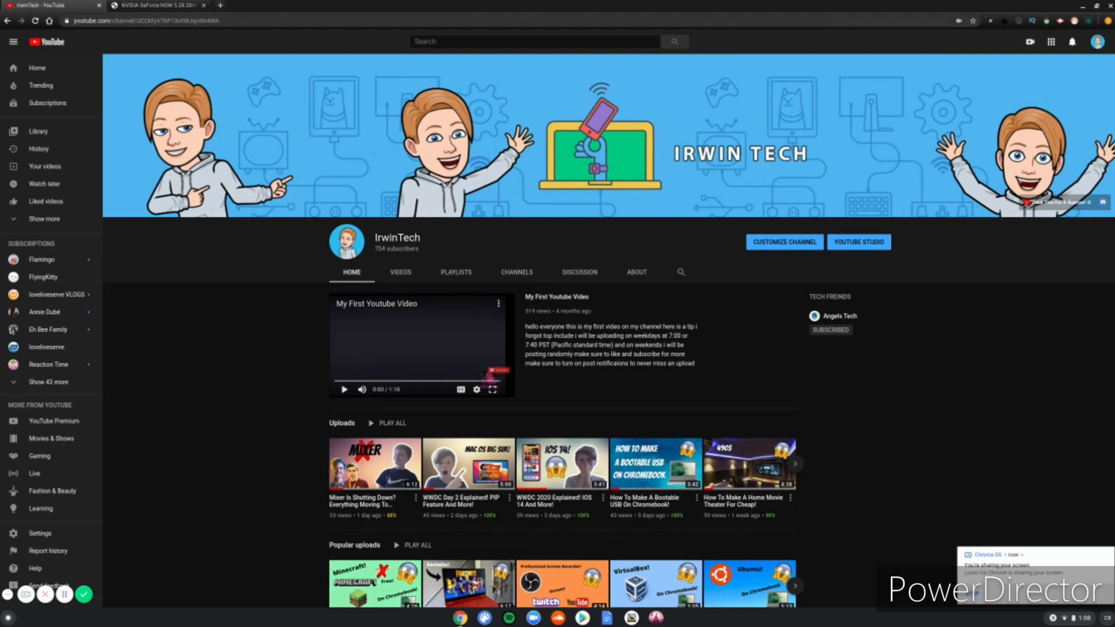
Start the GeForce NOW 5.28.28442300 APK download from its APKMirror page
{"action": "left_click", "coordinate": [156, 6]}
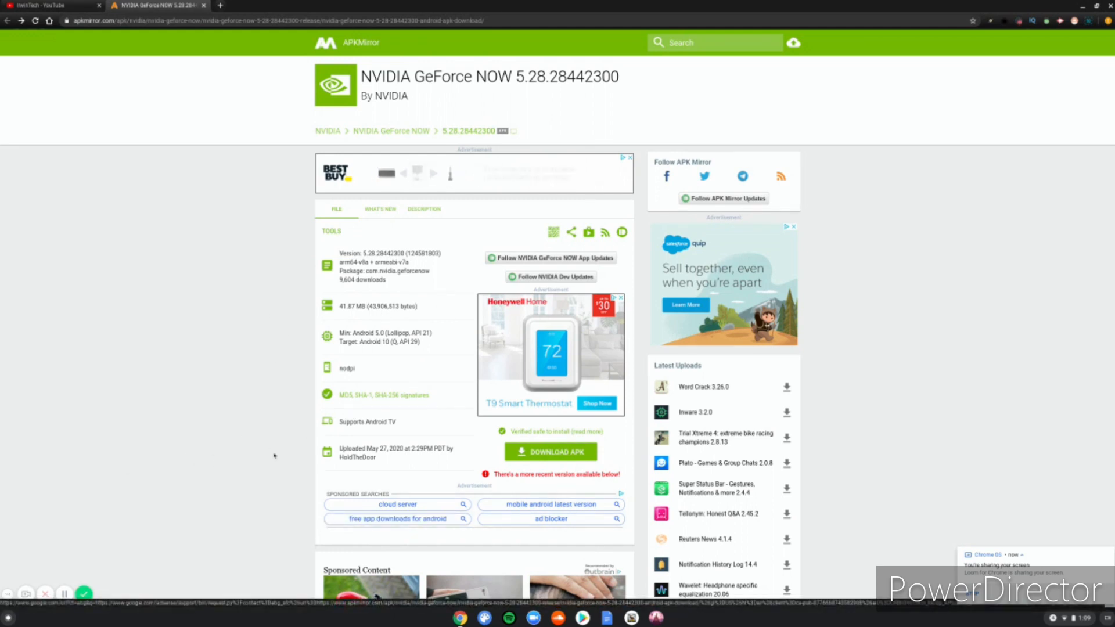
{"action": "left_click", "coordinate": [549, 452]}
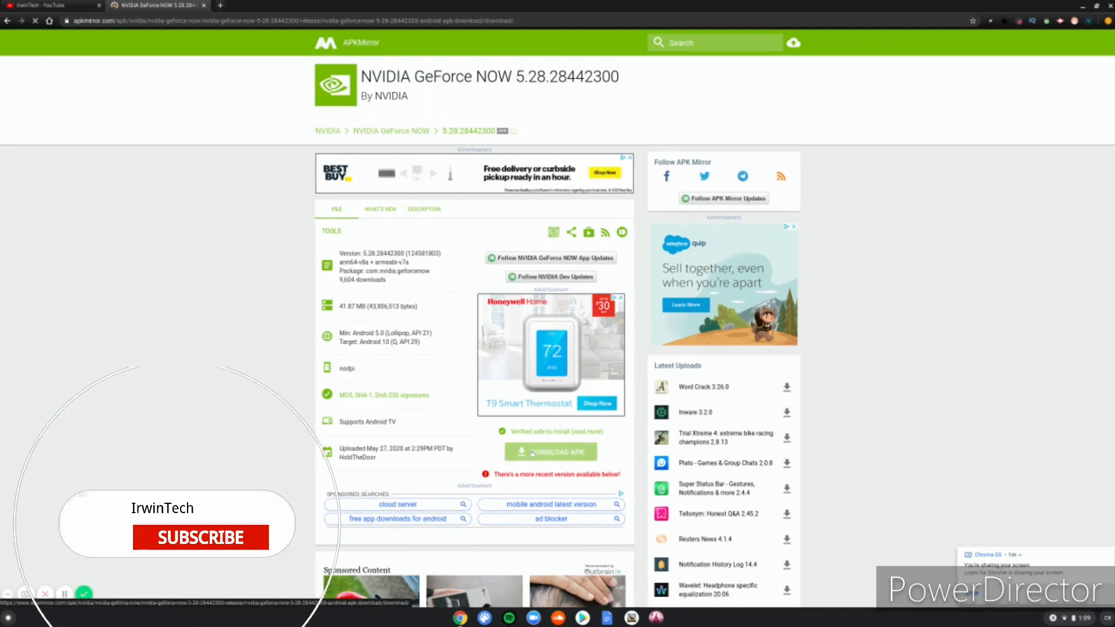
Let the APK download begin, then bring up the Files app from the launcher
{"action": "left_click", "coordinate": [549, 451]}
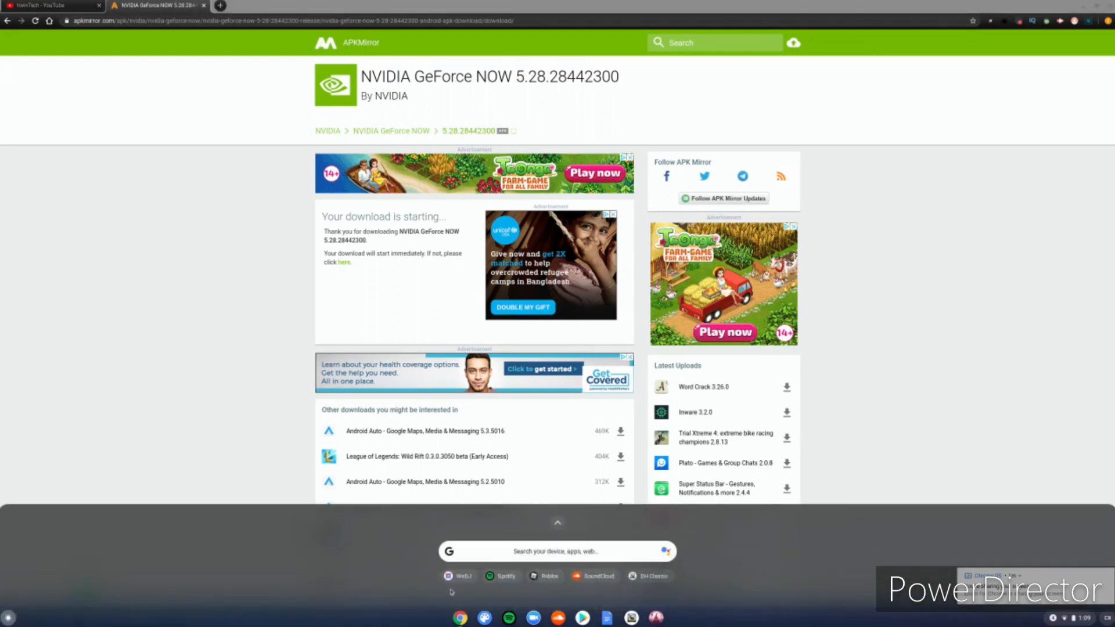
{"action": "left_click", "coordinate": [556, 521]}
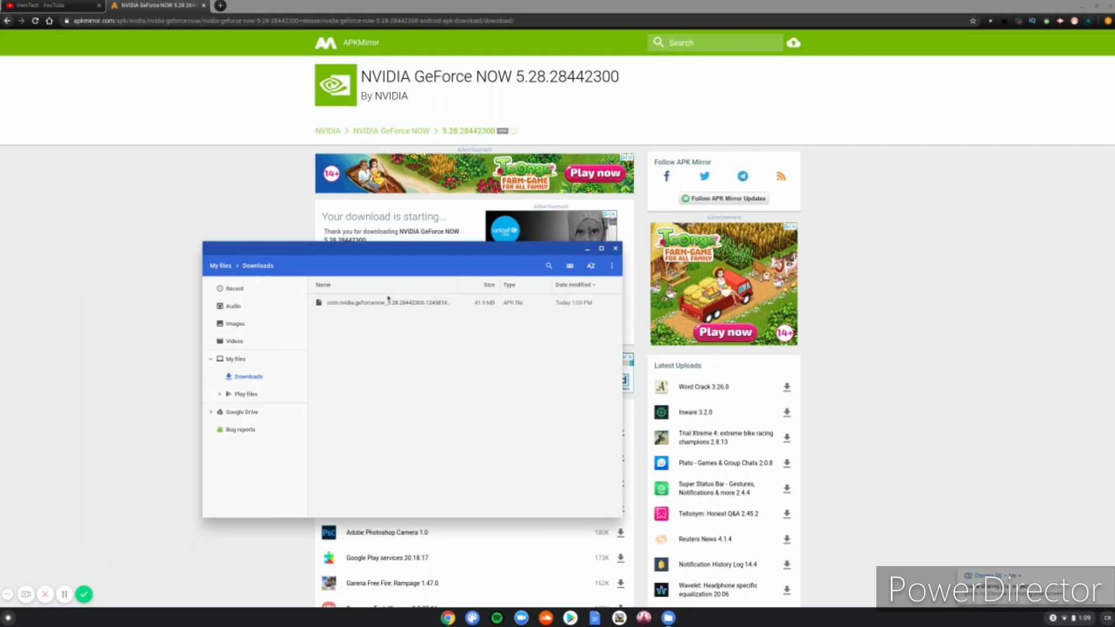
Run the downloaded com.nvidia.geforcenow APK from the Downloads folder
{"action": "left_click", "coordinate": [389, 302]}
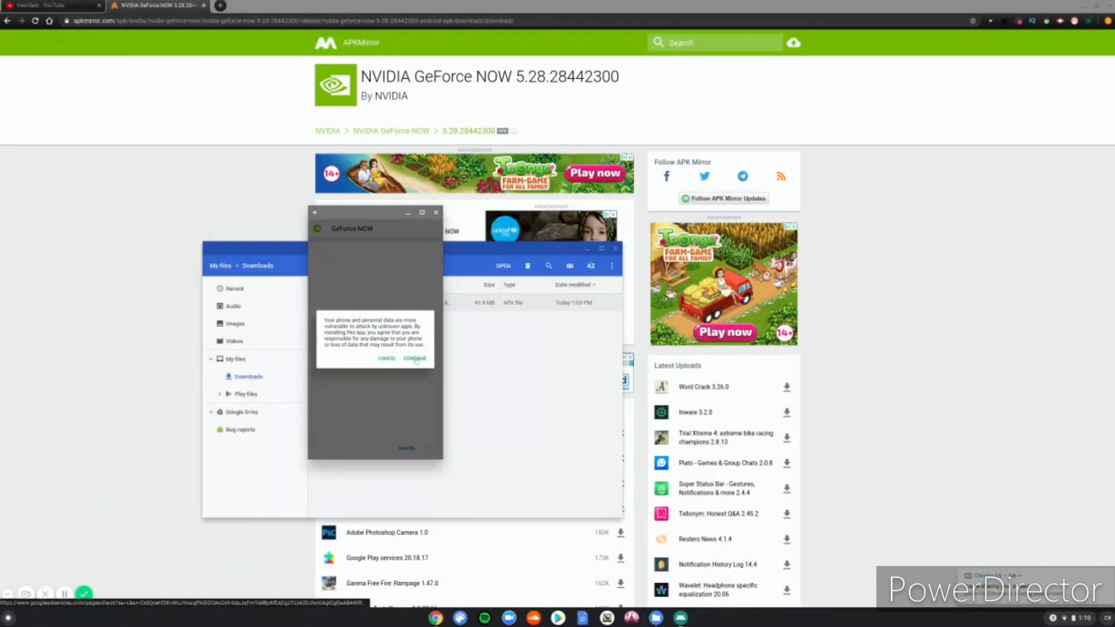
Accept the unknown-apps warning and install GeForce NOW on the Chromebook
{"action": "left_click", "coordinate": [416, 359]}
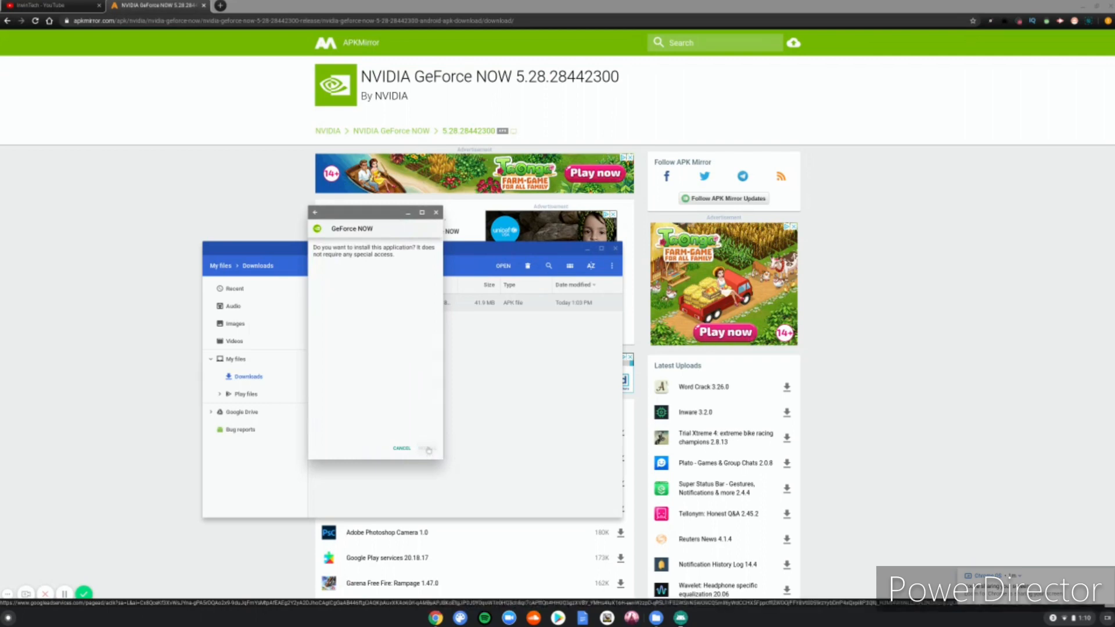
{"action": "left_click", "coordinate": [429, 448]}
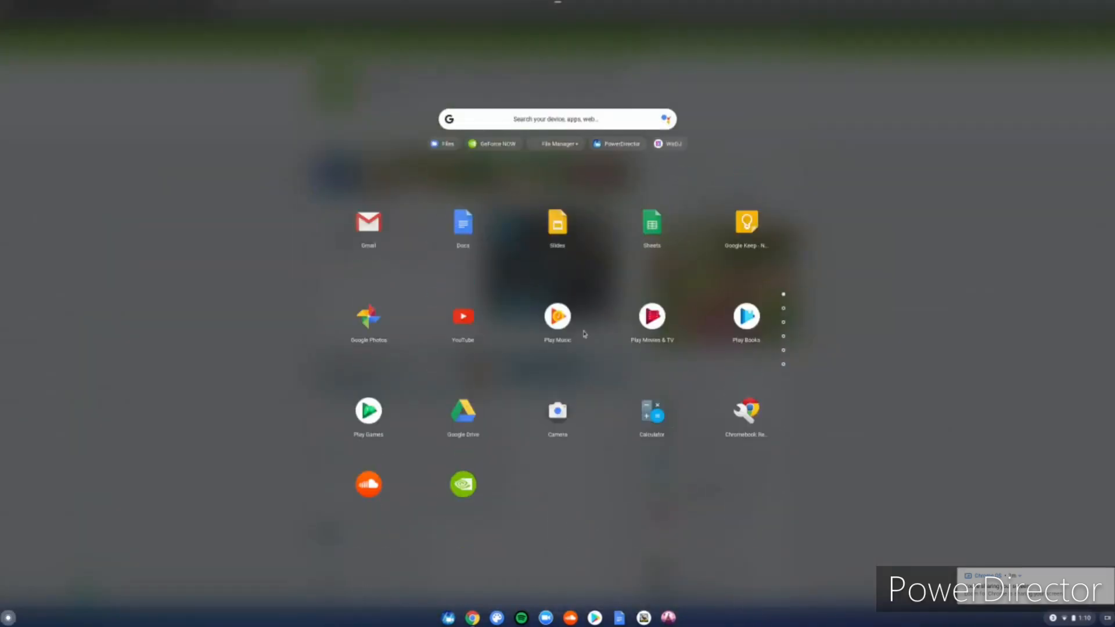
Launch GeForce NOW and agree to its privacy terms to reach the welcome screen
{"action": "left_click", "coordinate": [492, 144]}
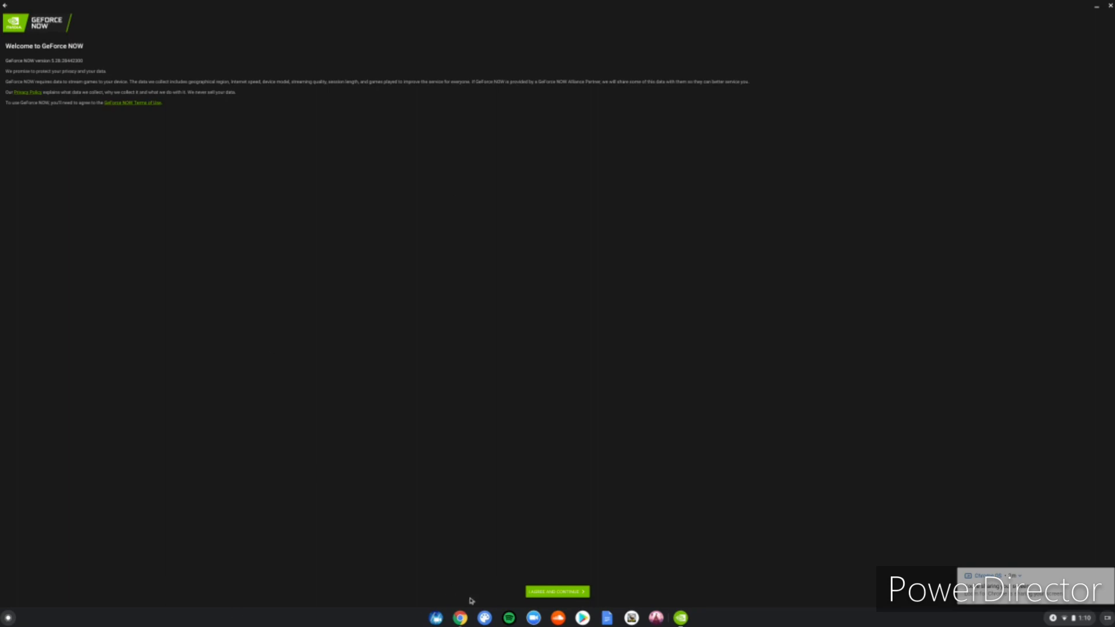
{"action": "left_click", "coordinate": [557, 591]}
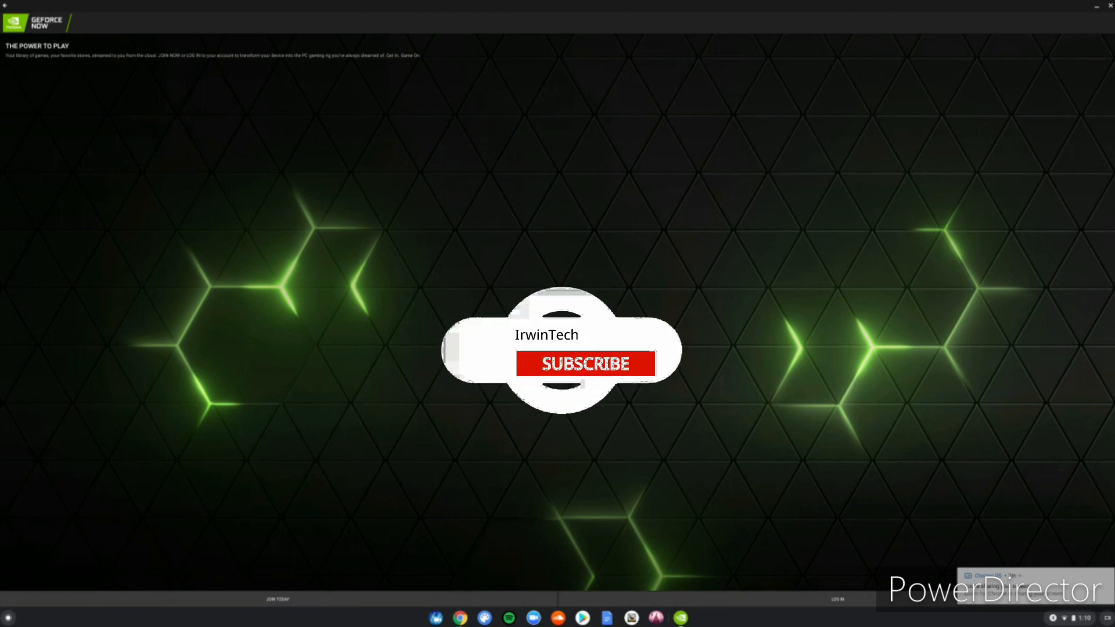
{"action": "left_click", "coordinate": [585, 364]}
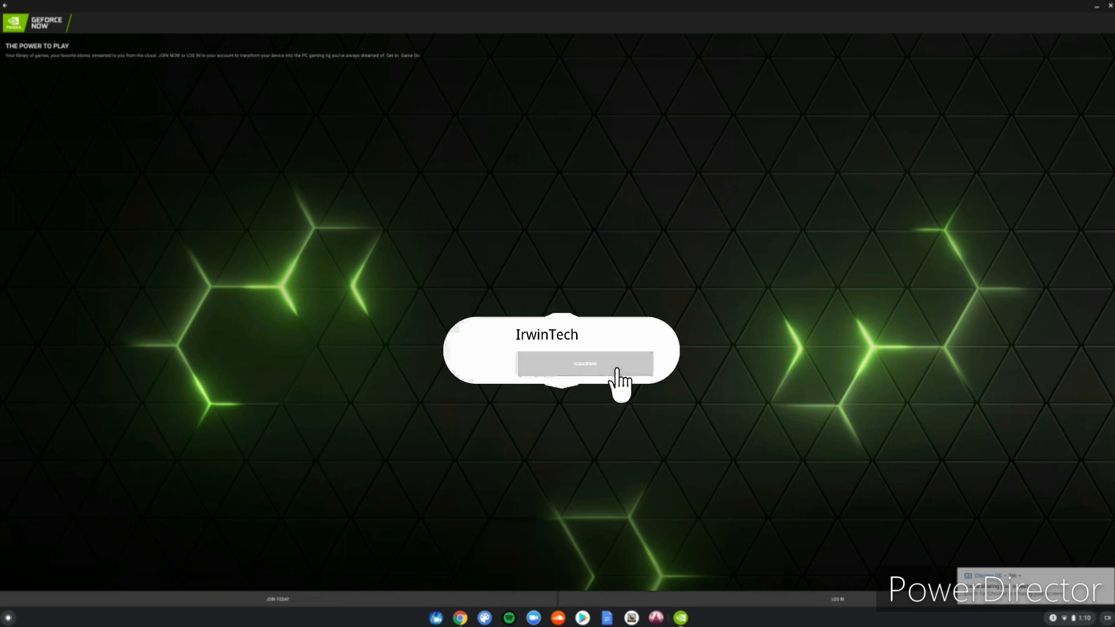
{"action": "left_click", "coordinate": [583, 363]}
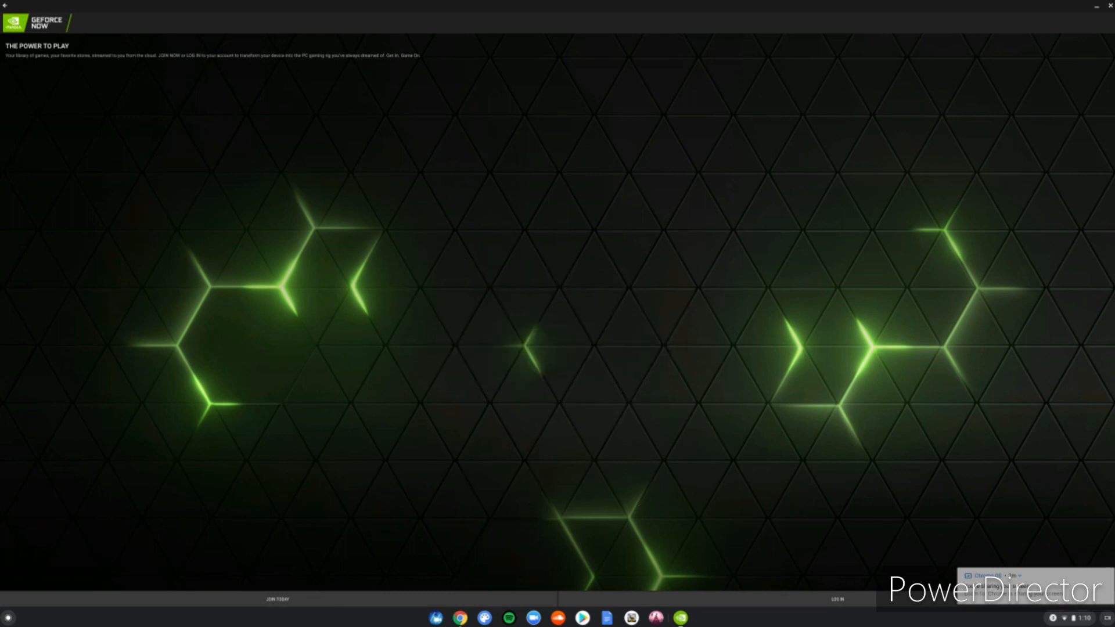